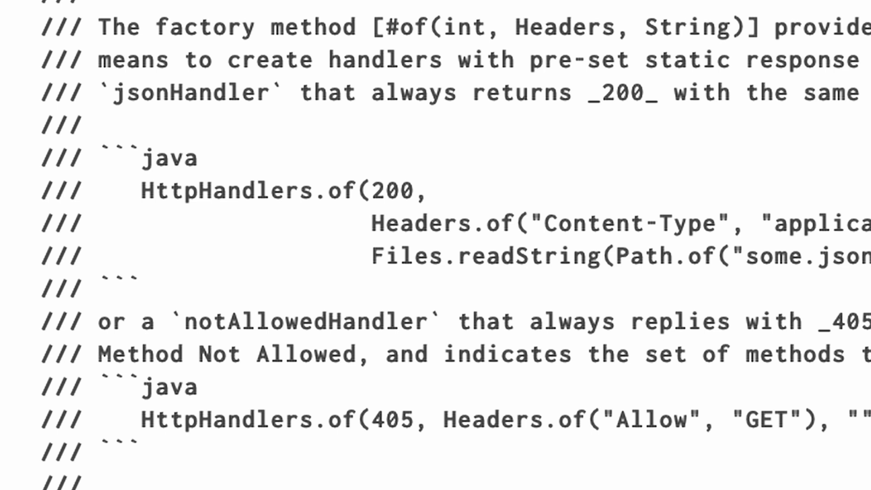
double_click(175, 157)
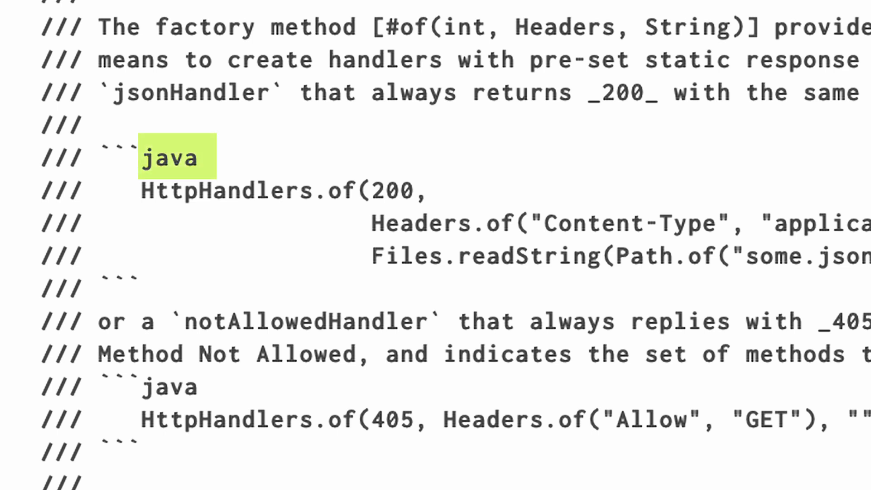